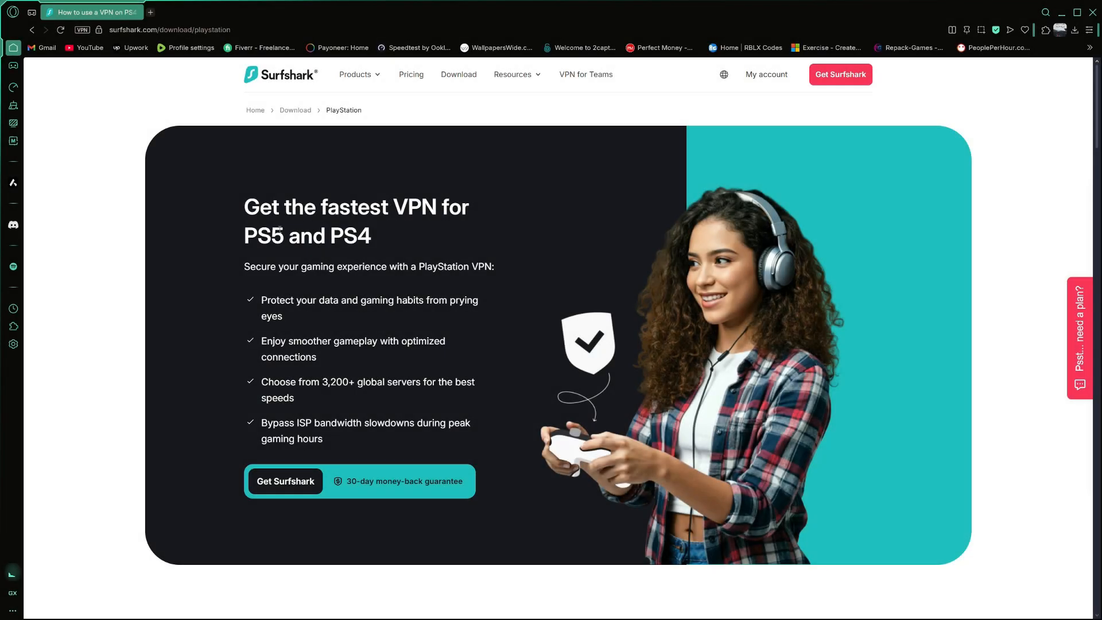
Scroll to 'How to set up a VPN on PlayStation' and view the 'Use a VPN router' steps
double_click(264, 235)
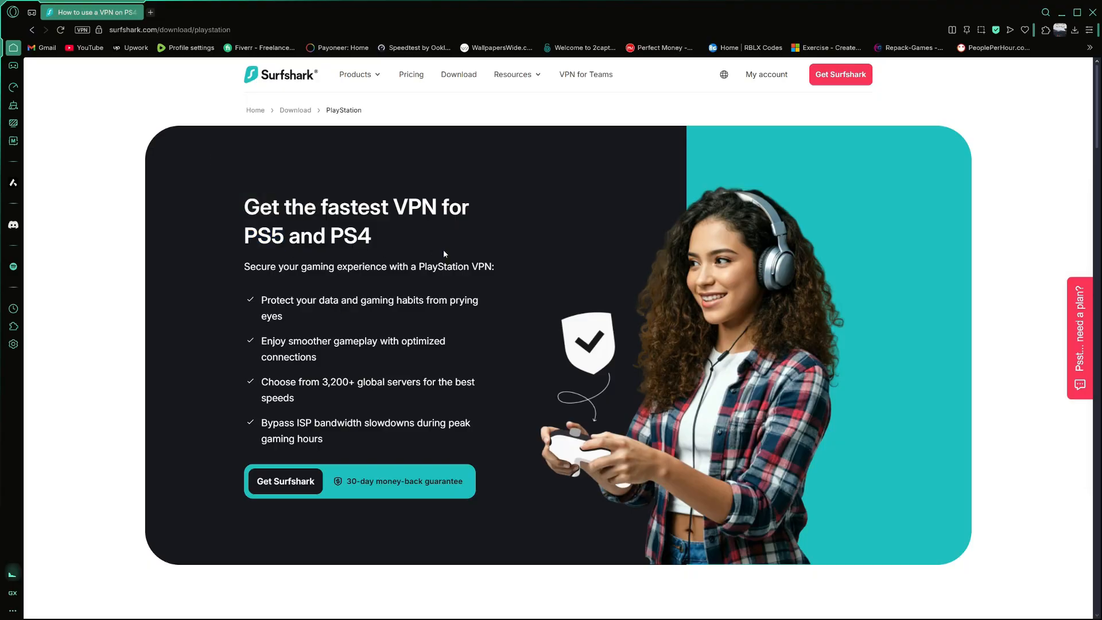
scroll("down", 3)
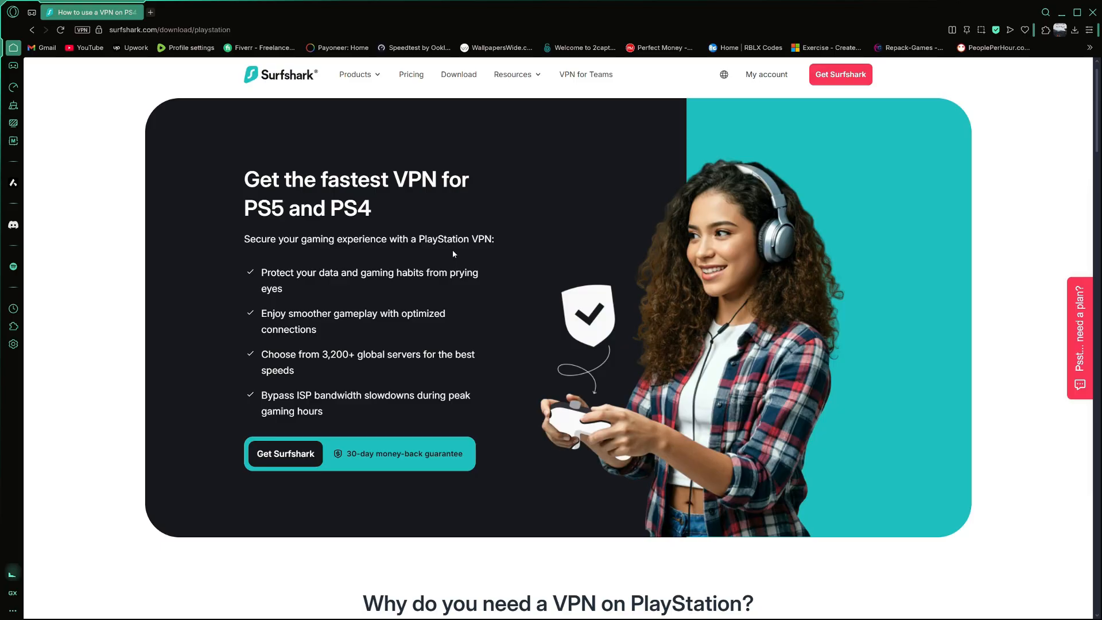
scroll("down", 3)
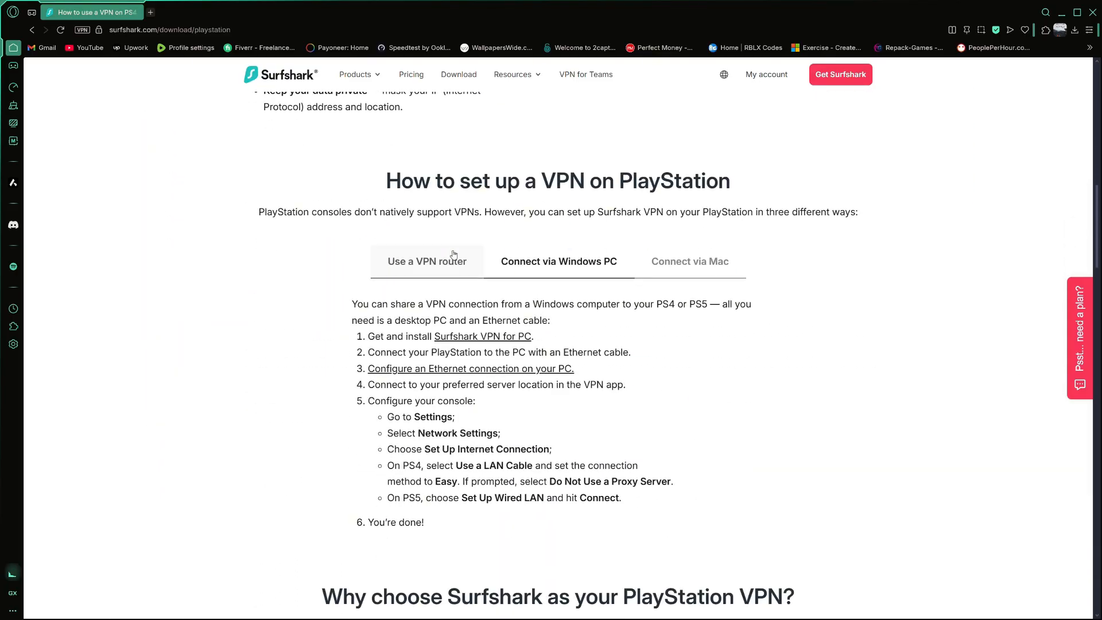
left_click(427, 261)
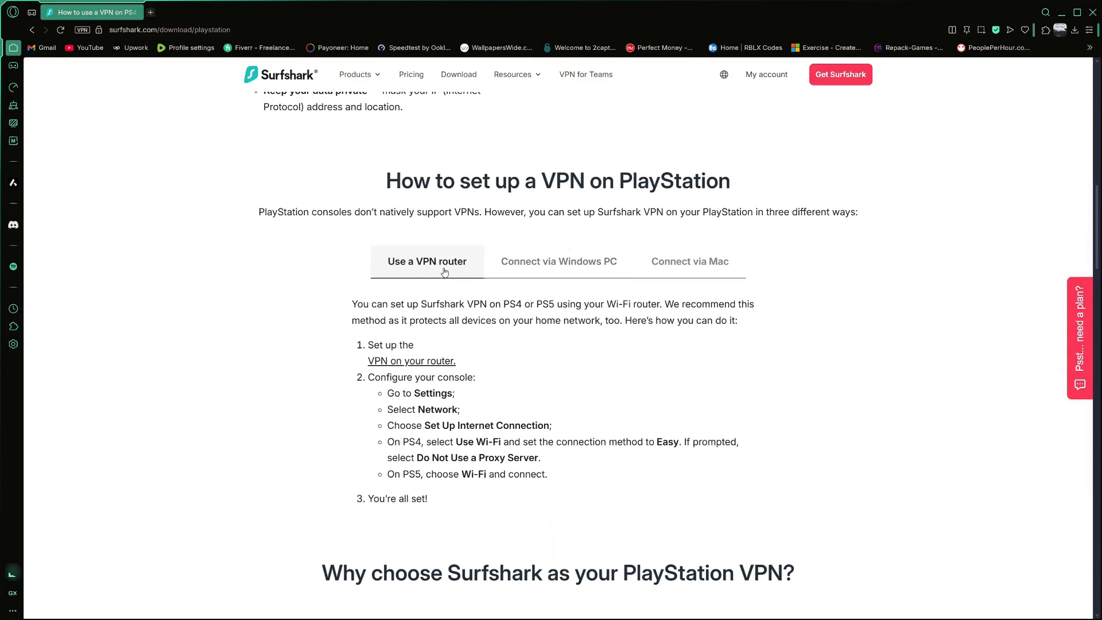
mouse_move(431, 334)
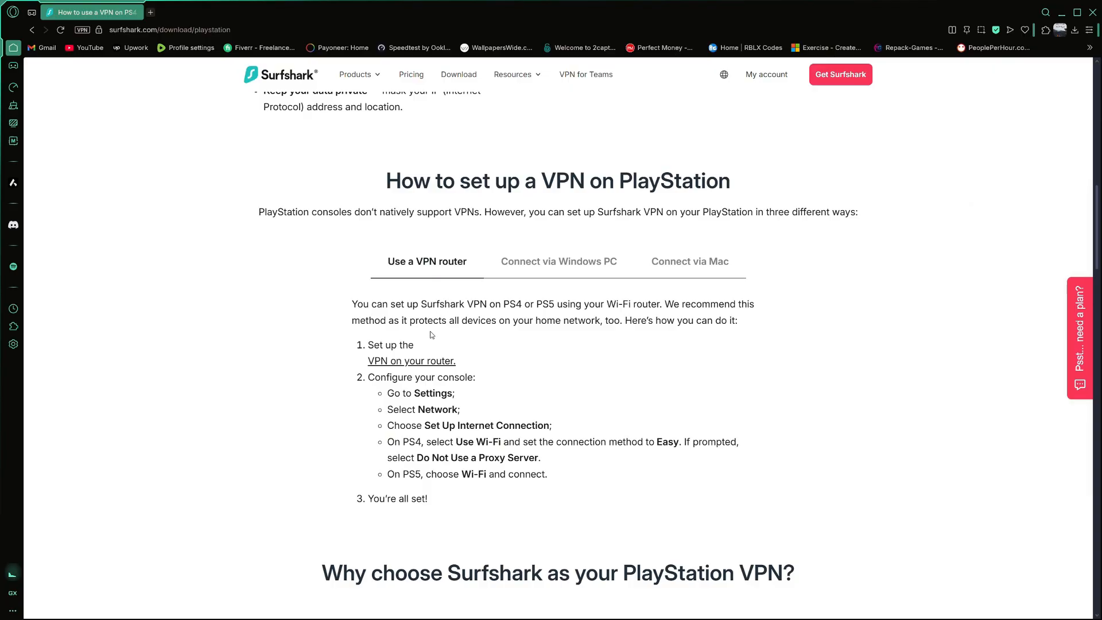
Switch to the 'Connect via Windows PC' steps, then back to the VPN router method to compare
double_click(634, 303)
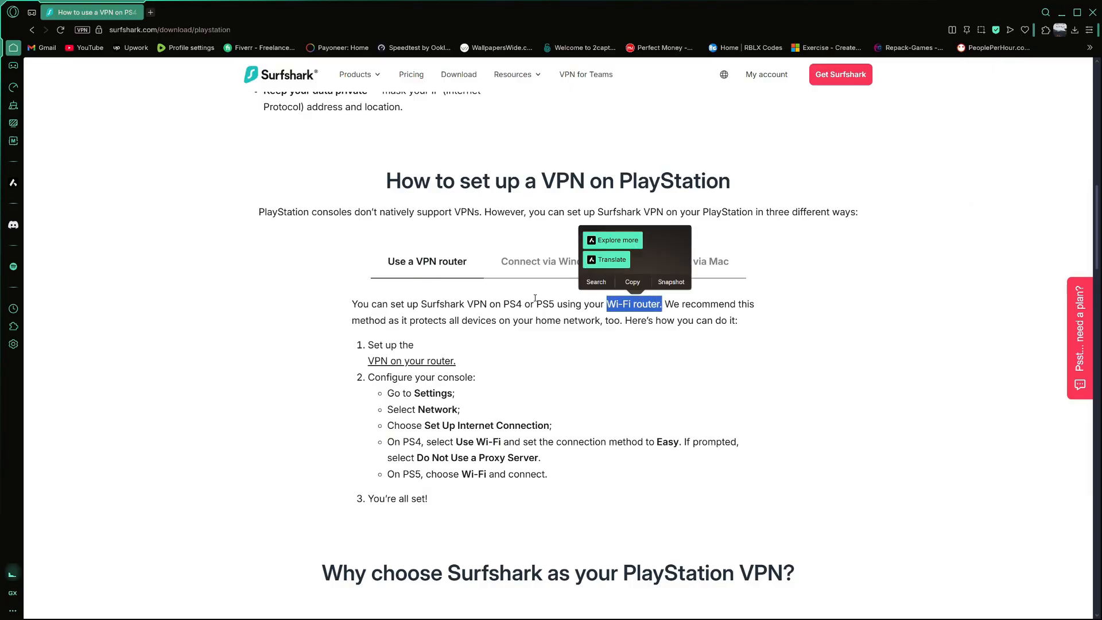
left_click(558, 260)
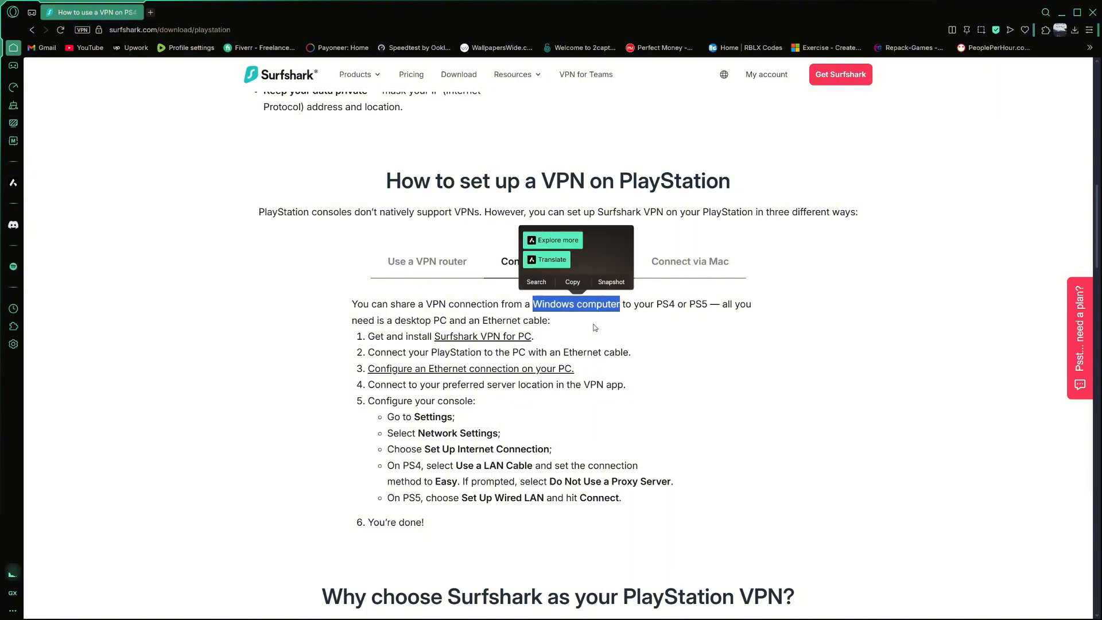
left_click(593, 327)
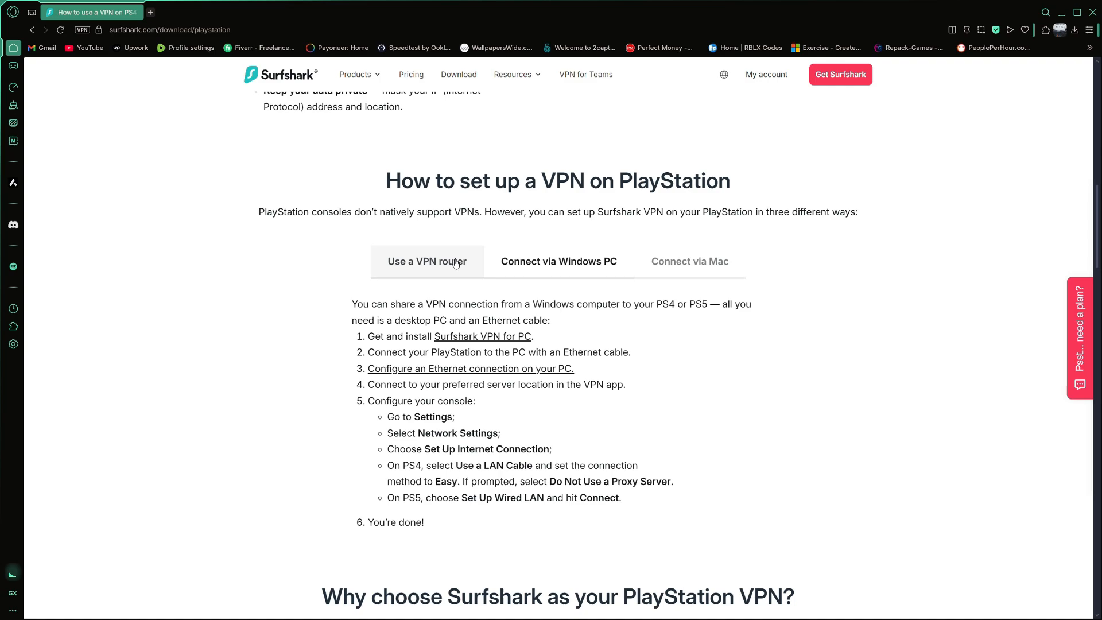
left_click(427, 262)
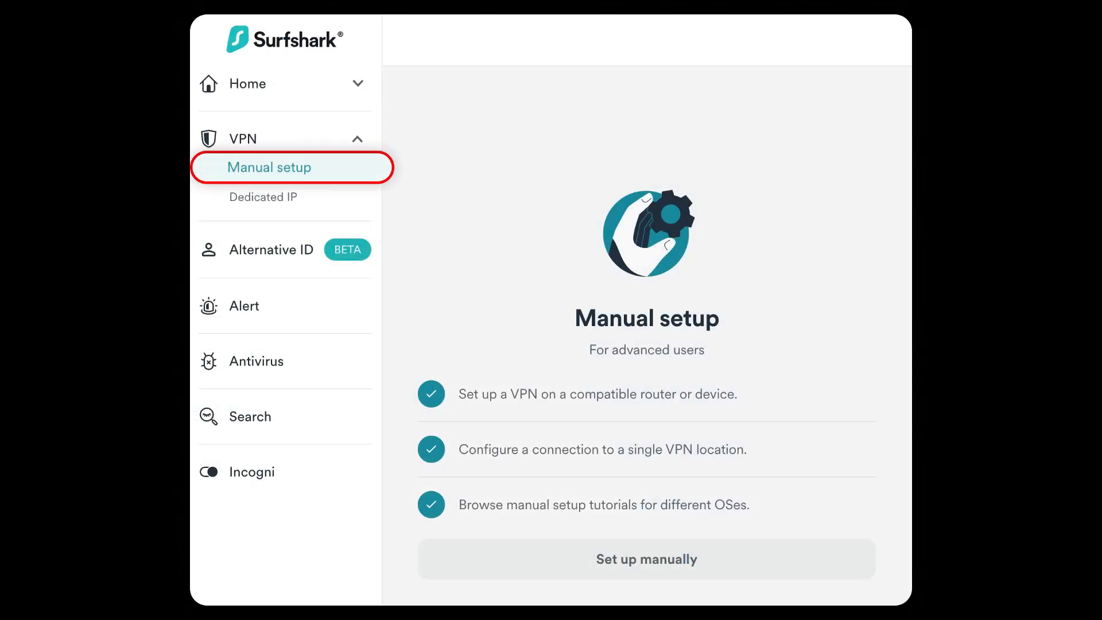
Add the VPN LA OpenVPN profile in the router's VPN Client list and connect to it
left_click(645, 559)
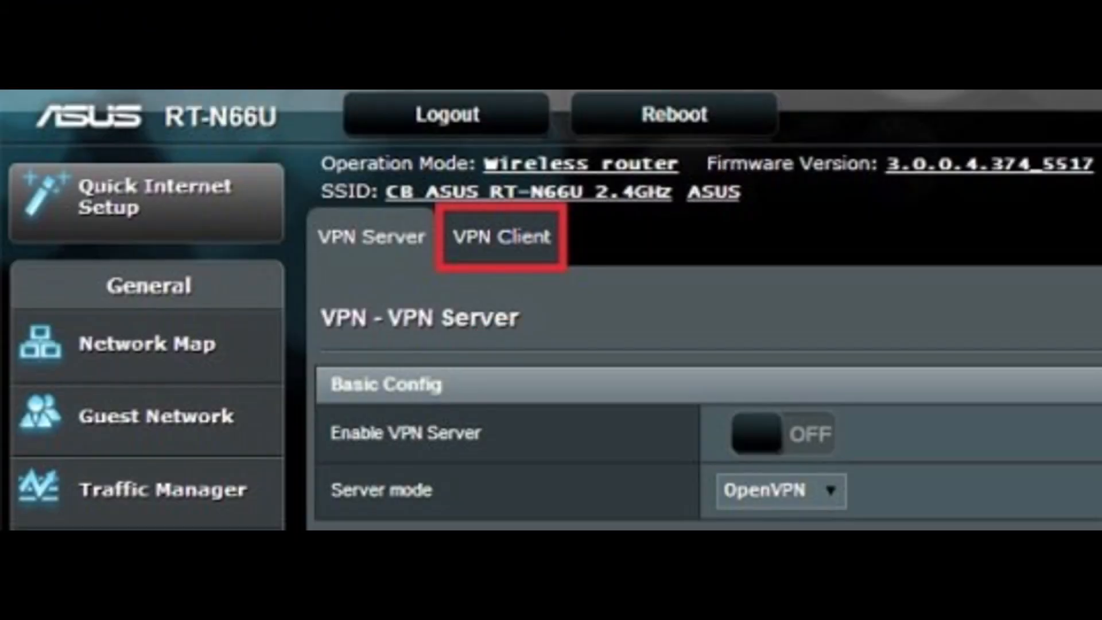
left_click(500, 237)
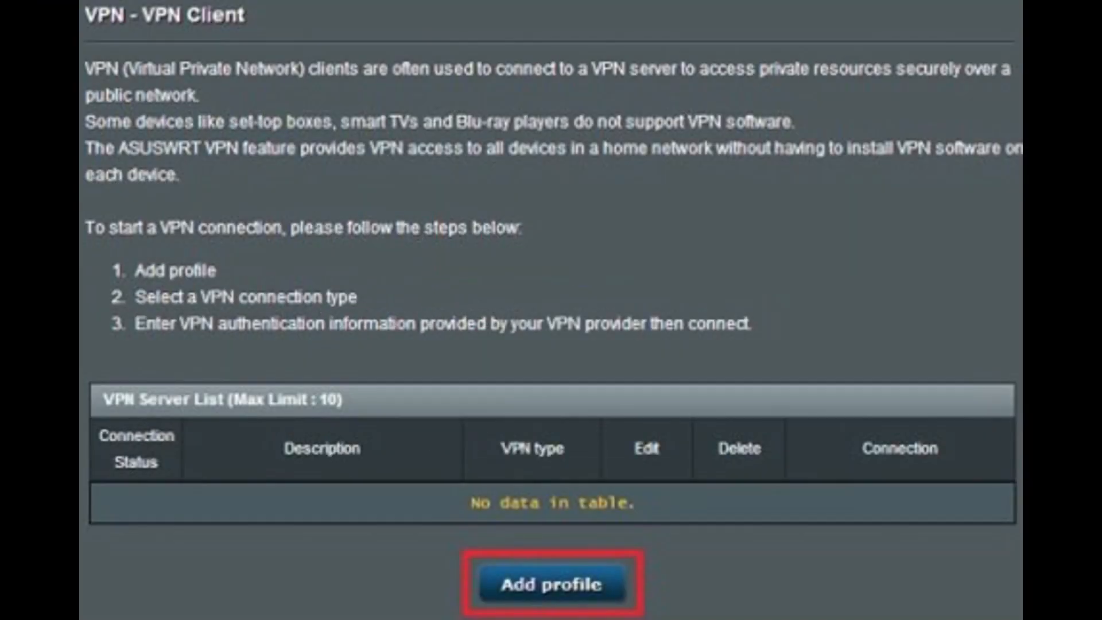
left_click(552, 584)
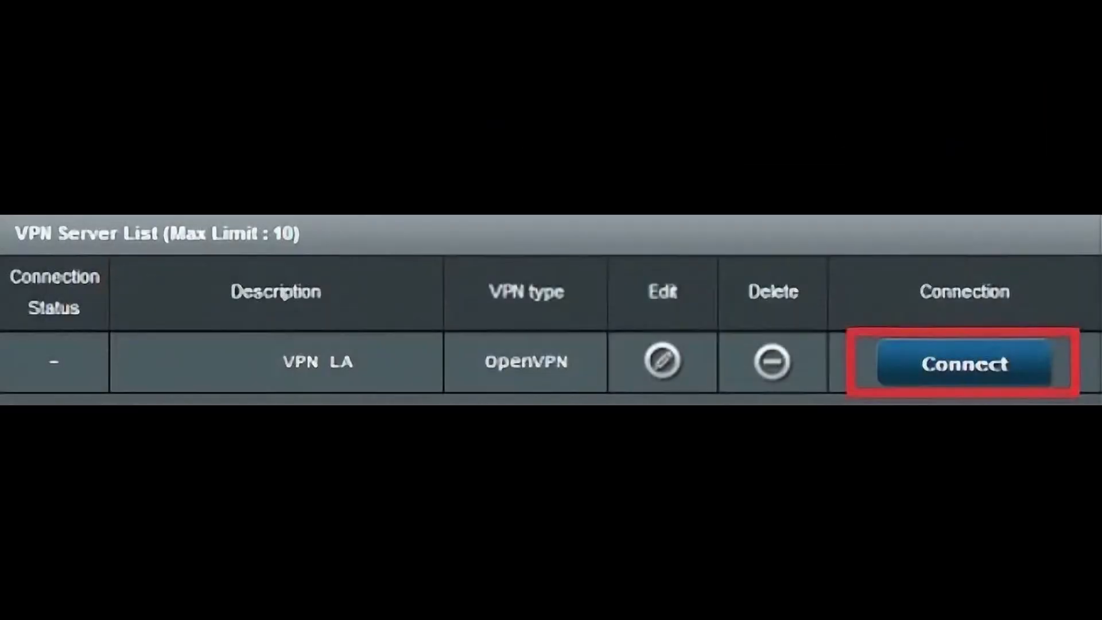
left_click(963, 364)
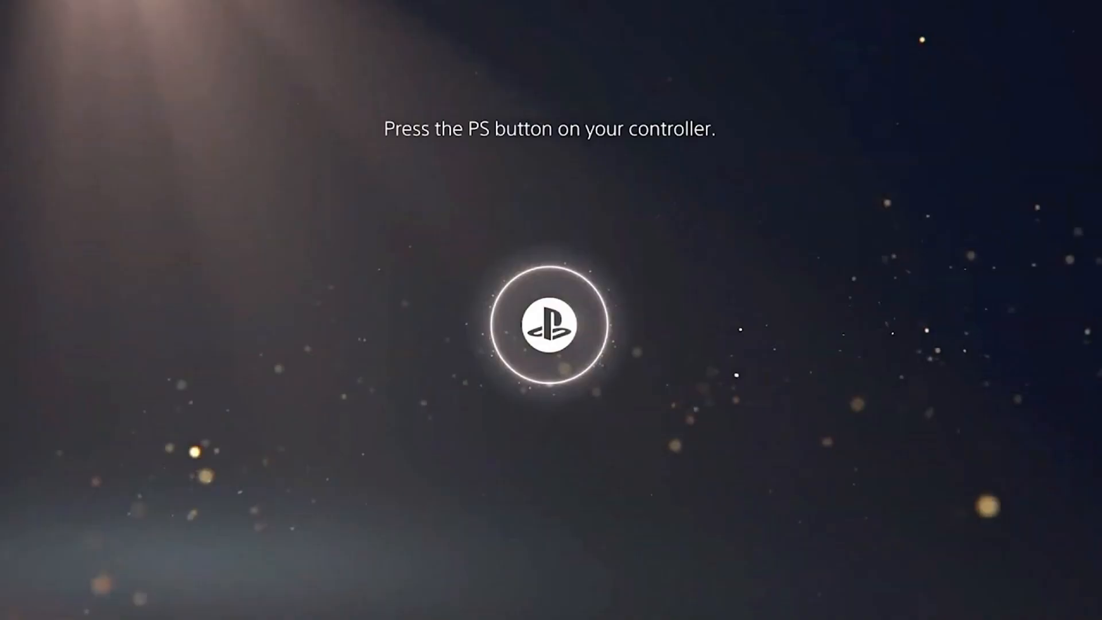
Wake the PS5 and go to Settings > Network > Settings > Set Up Internet Connection
key("PS")
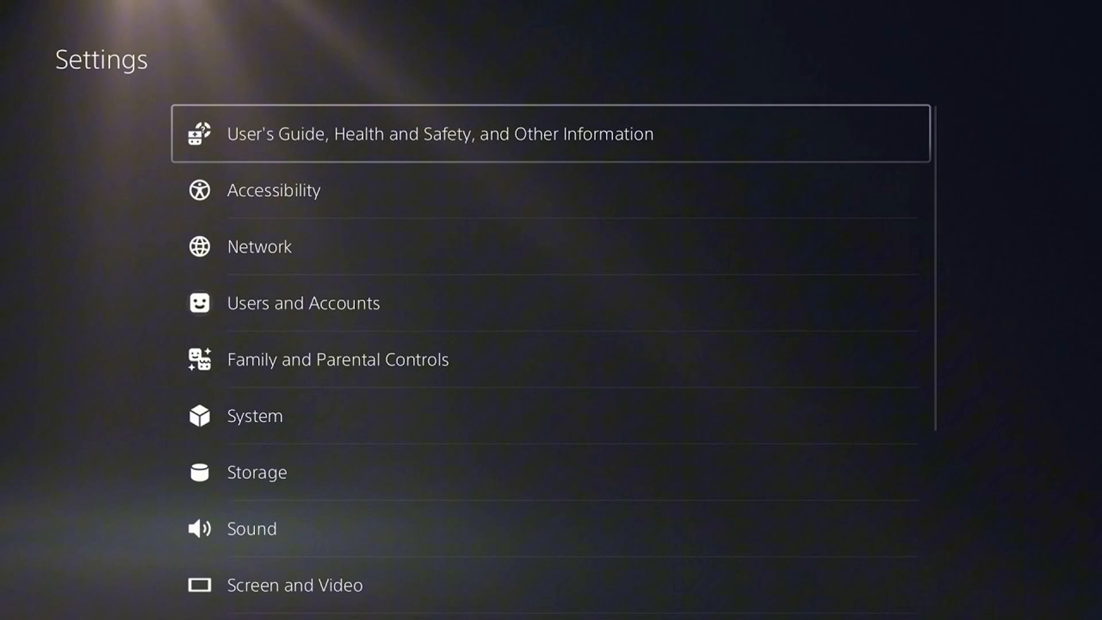
left_click(258, 246)
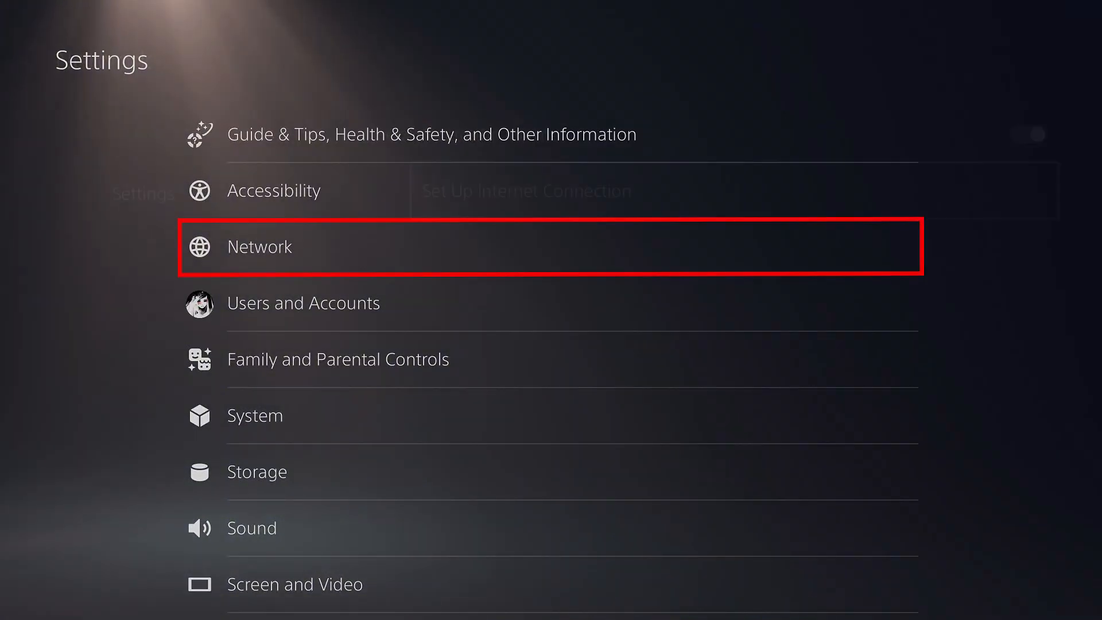
left_click(259, 246)
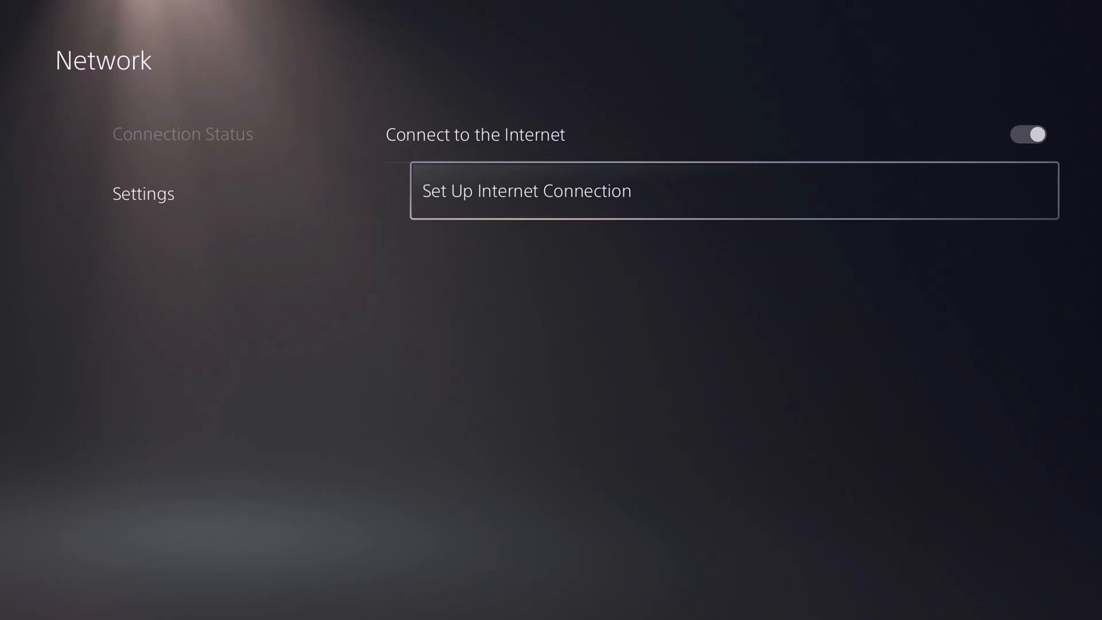
left_click(524, 191)
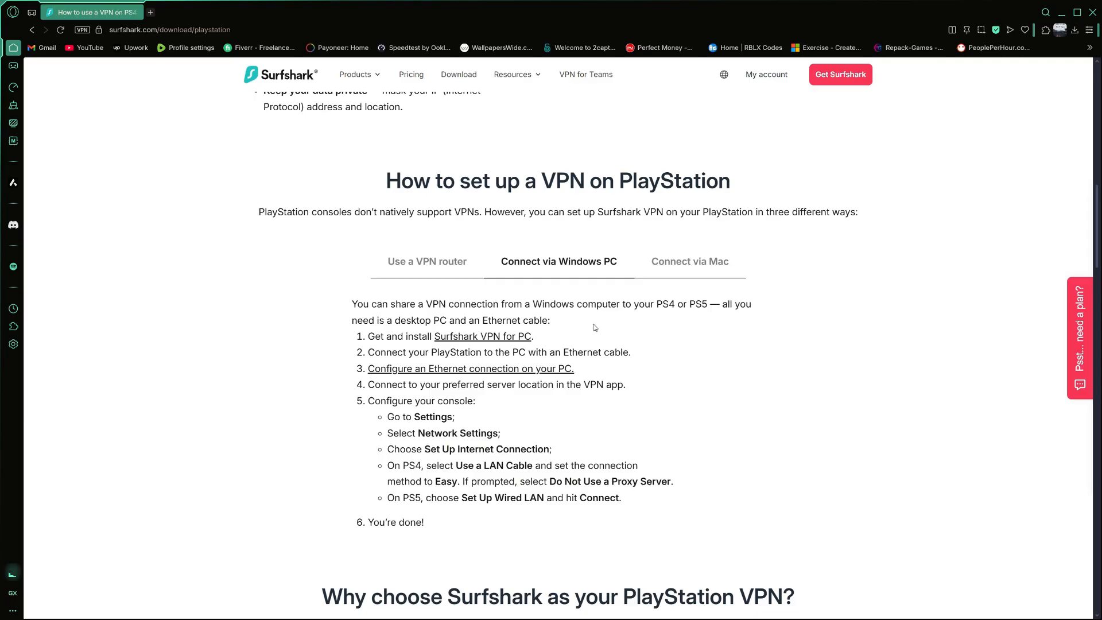
Reach the network adapter settings via Control Panel's network status and tasks
type("Control Panel")
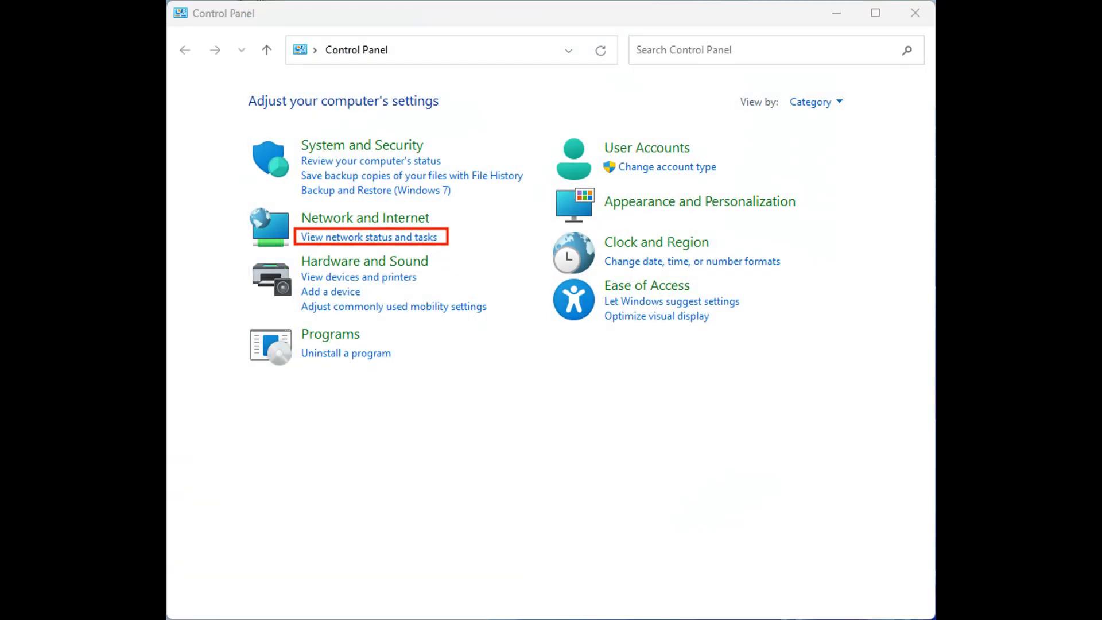
left_click(370, 237)
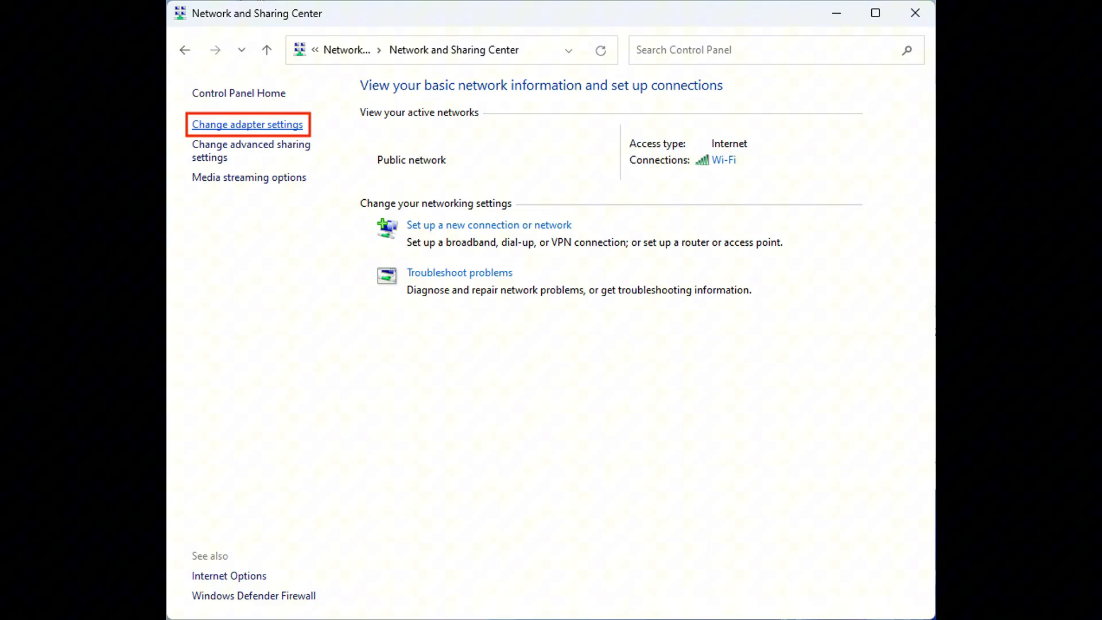
left_click(247, 124)
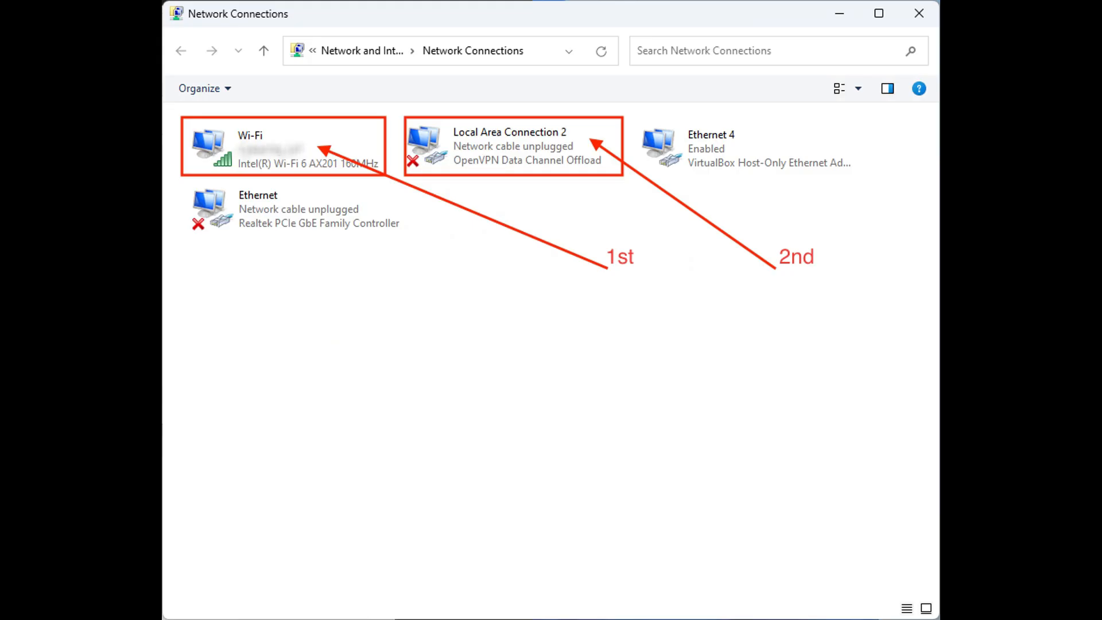
In the VPN adapter's Properties > Sharing, allow sharing with Ethernet and confirm
right_click(380, 131)
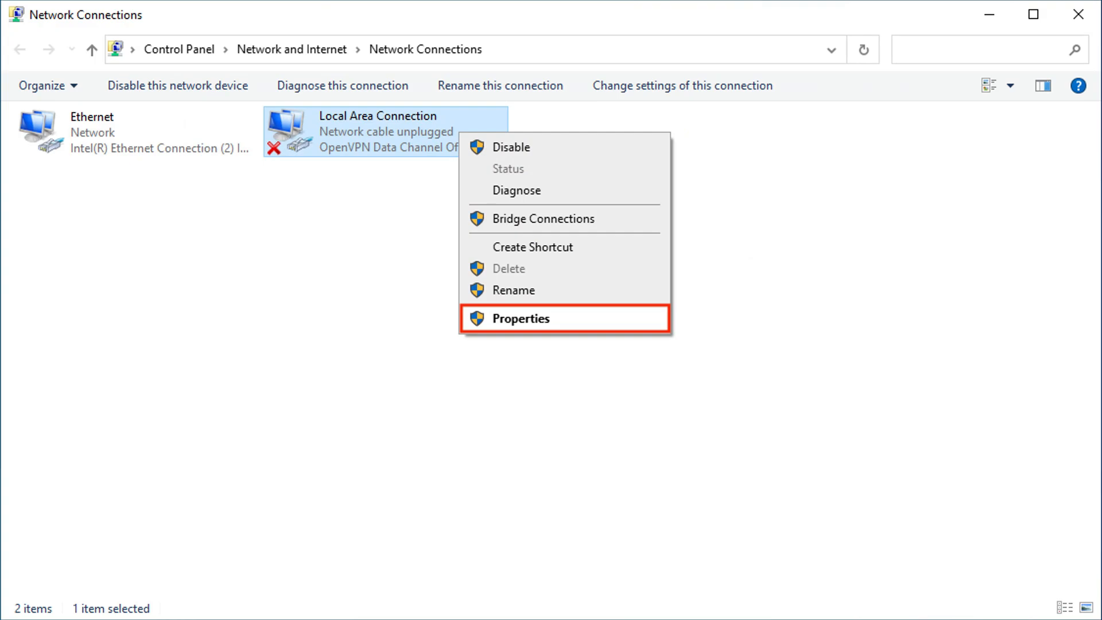
left_click(523, 318)
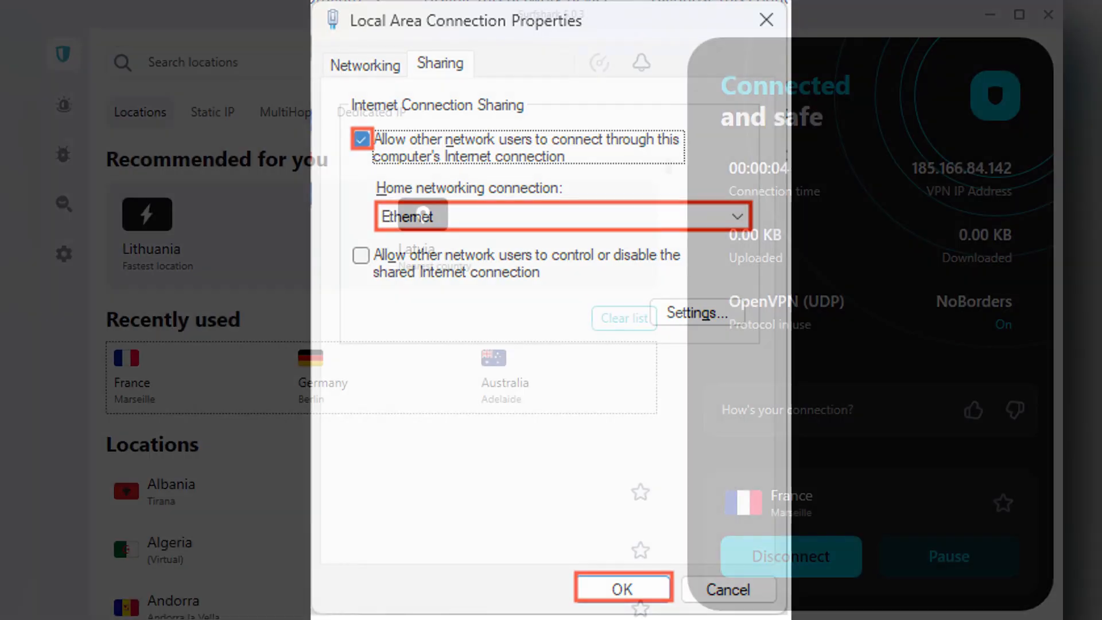
left_click(622, 588)
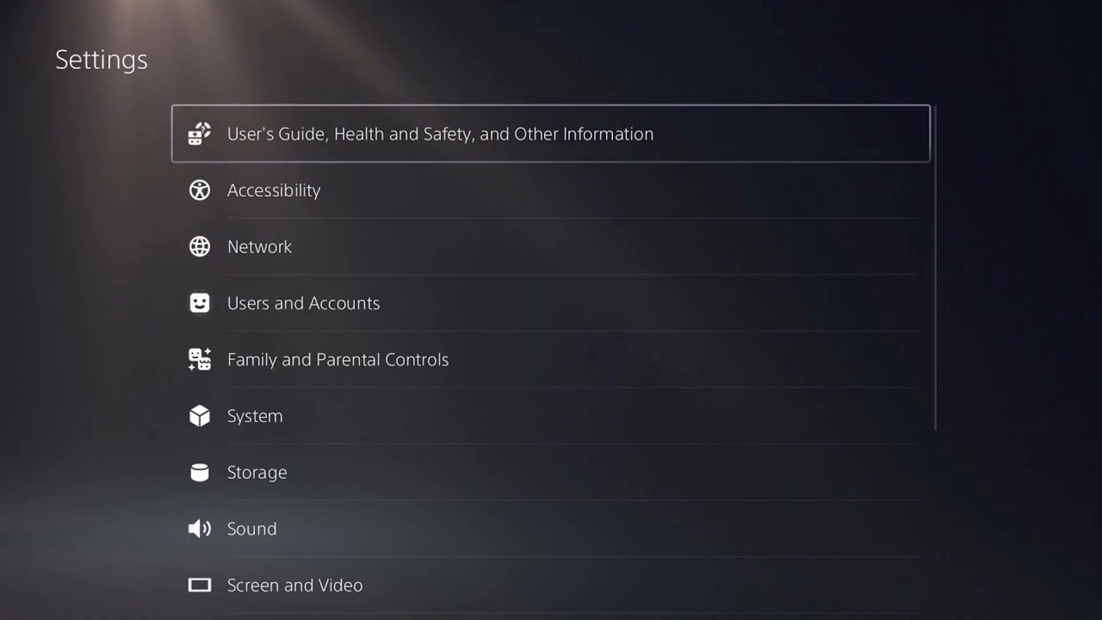
Go to Network > Settings > Set Up Internet Connection to list registered and nearby networks
left_click(281, 246)
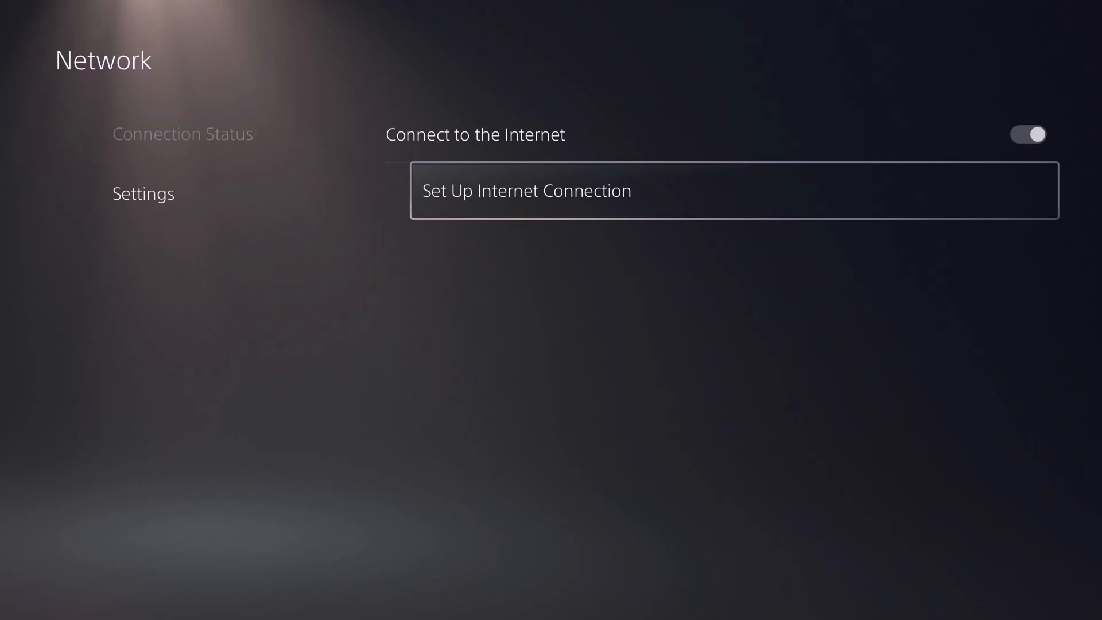
left_click(526, 191)
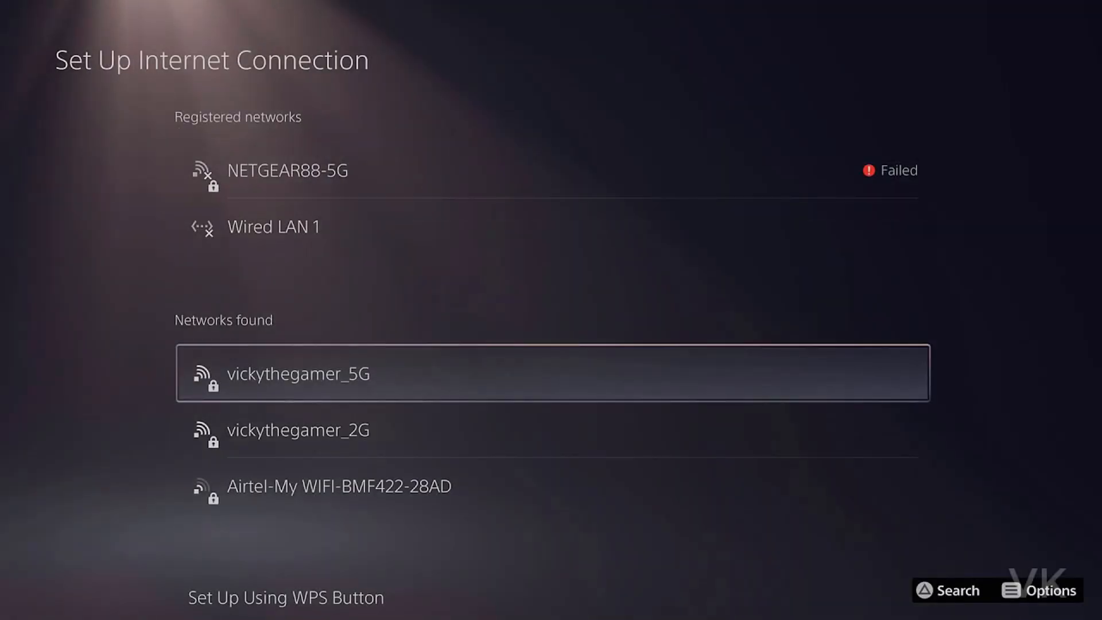